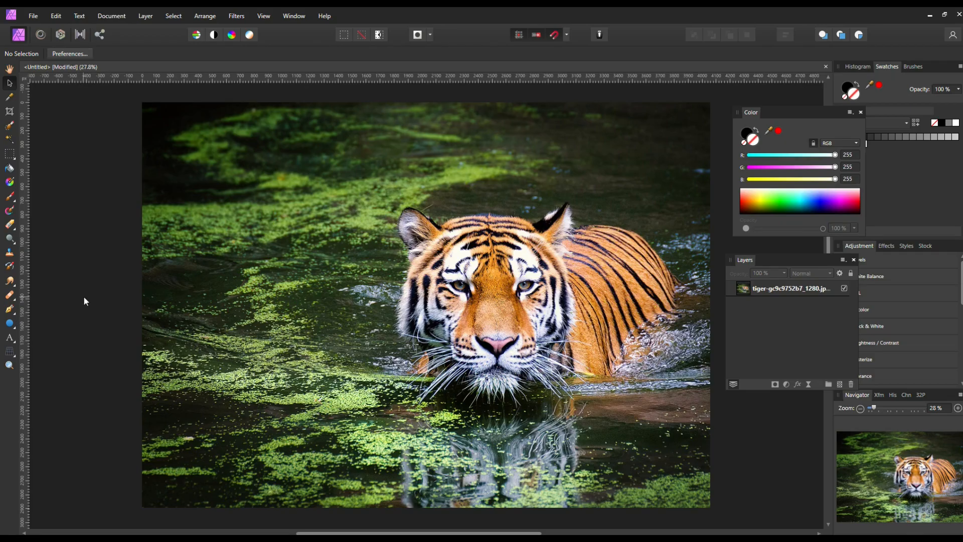
{"action": "mouse_move", "coordinate": [203, 336]}
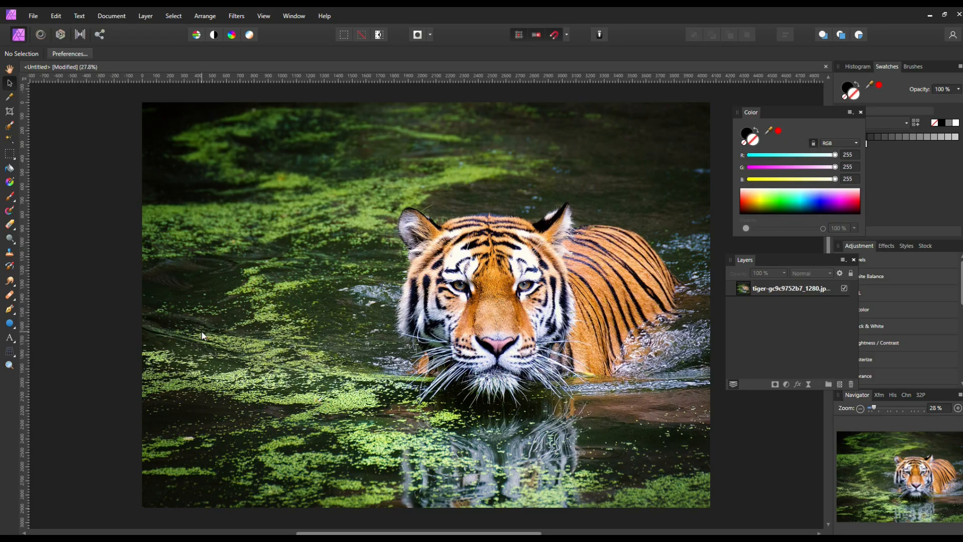
{"action": "mouse_move", "coordinate": [729, 220]}
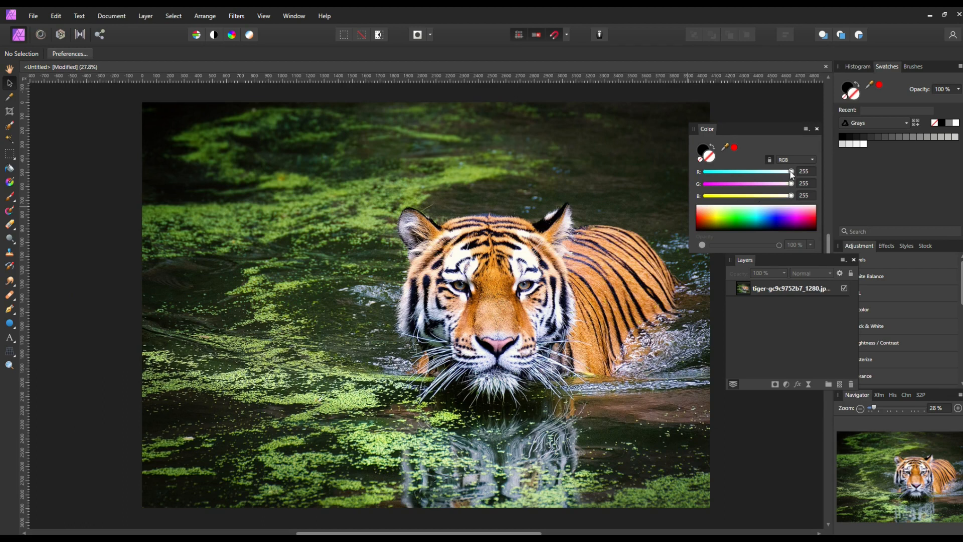
- Drag the R slider down to about 47 so the tiger photo turns cyan
{"action": "left_click_drag", "start_coordinate": [791, 170], "coordinate": [756, 170]}
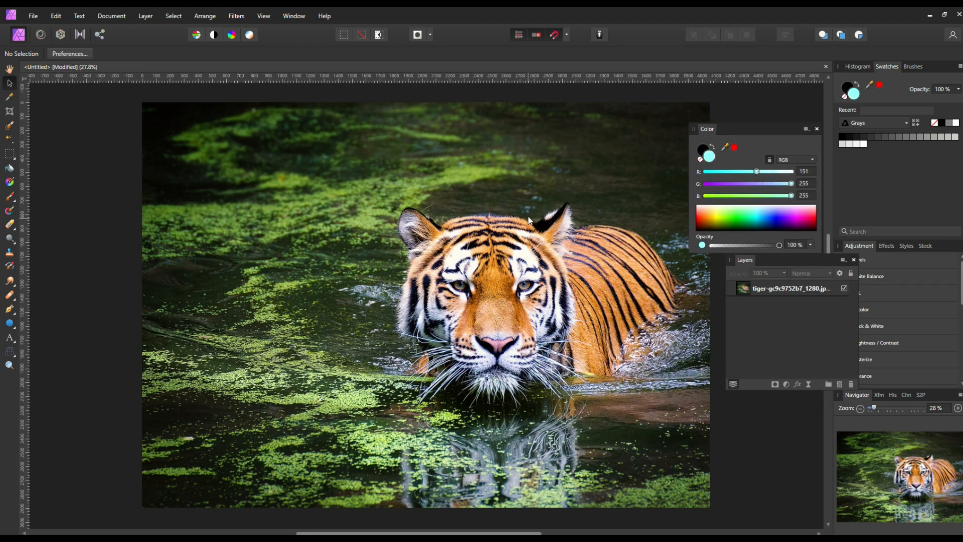
{"action": "left_click_drag", "start_coordinate": [756, 172], "coordinate": [721, 171]}
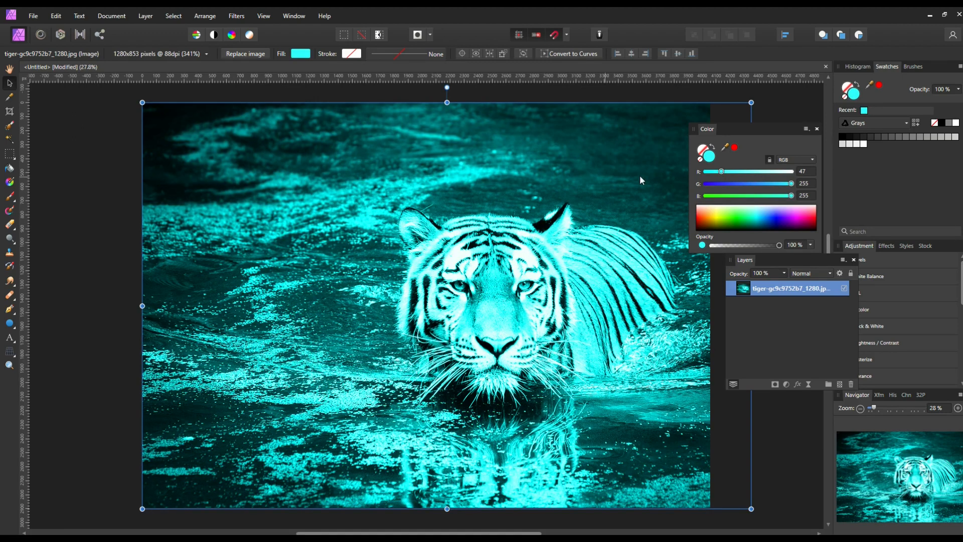
{"action": "mouse_move", "coordinate": [817, 129]}
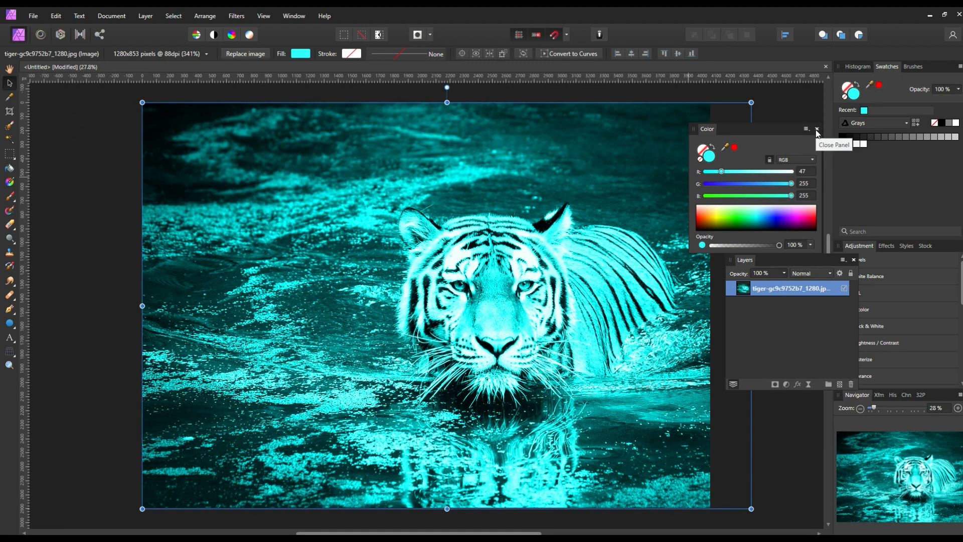
- Close the Color panel and the Layers panel via their X buttons
{"action": "left_click", "coordinate": [816, 130]}
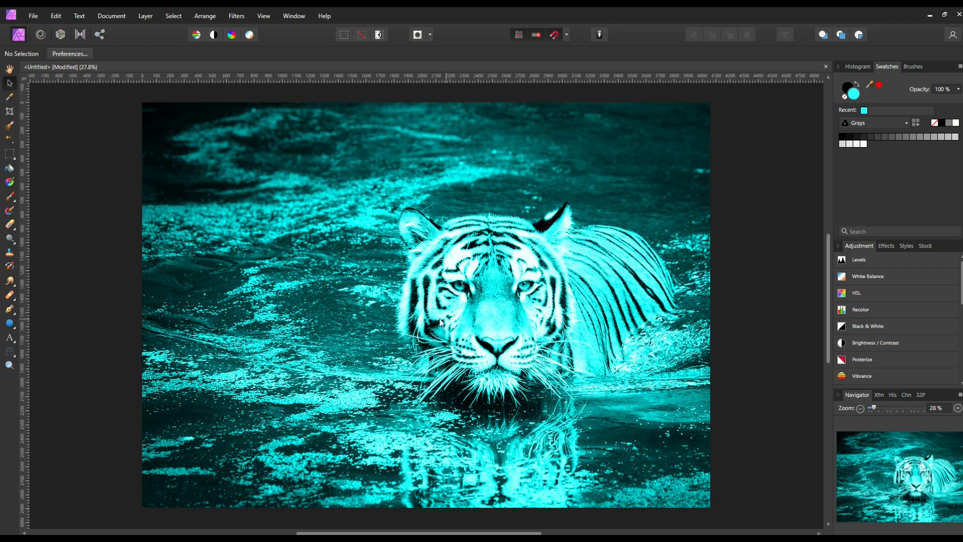
{"action": "mouse_move", "coordinate": [231, 222]}
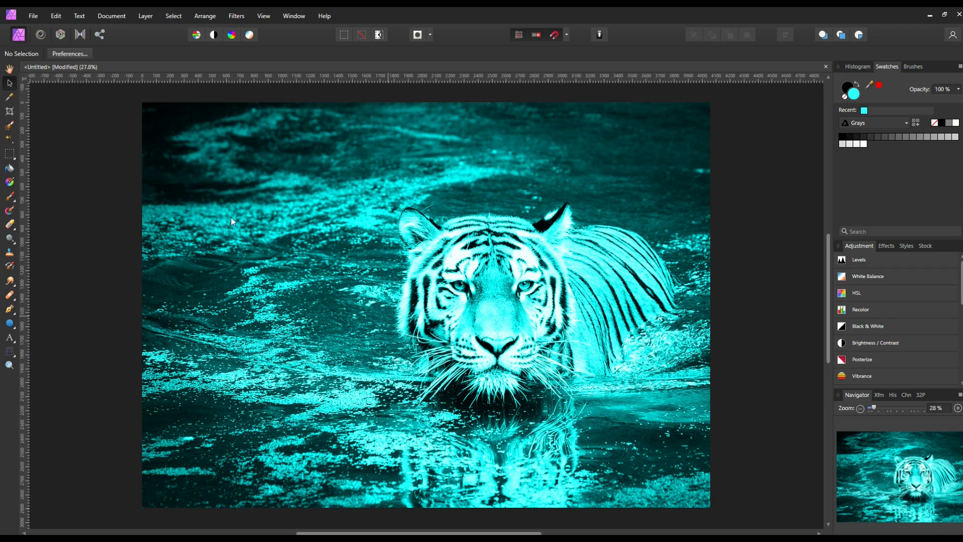
{"action": "left_click", "coordinate": [146, 15]}
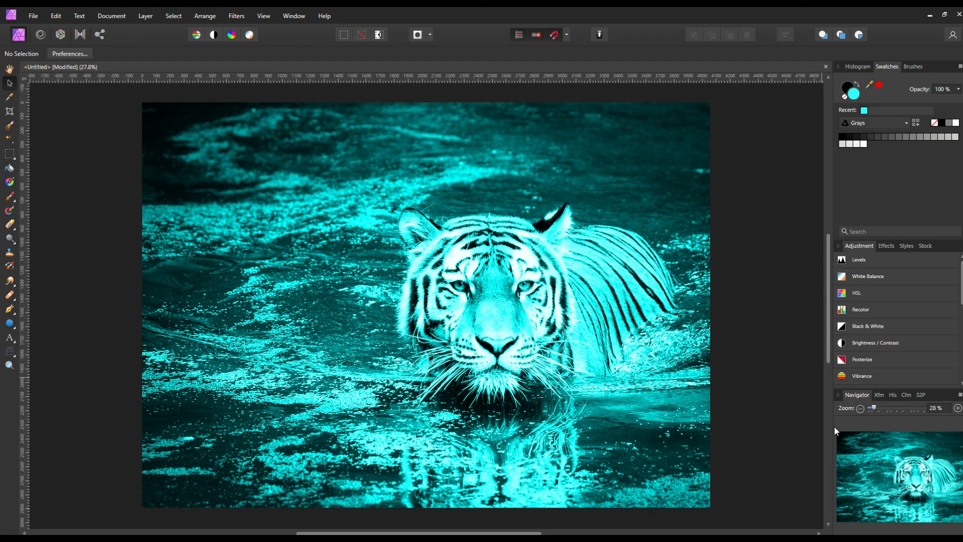
{"action": "mouse_move", "coordinate": [190, 272]}
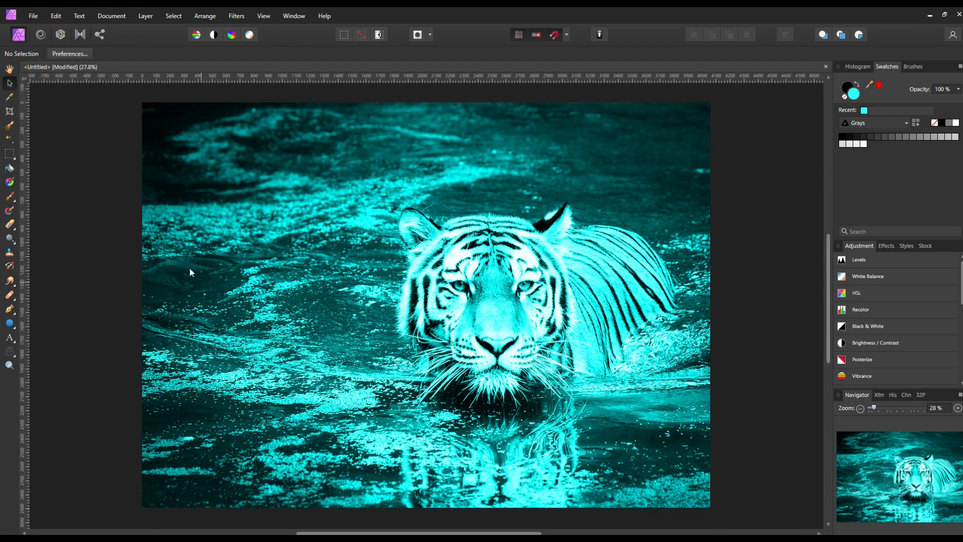
- Restore the Color panel from View > Studio, move it aside, and restore Layers
{"action": "left_click", "coordinate": [264, 15]}
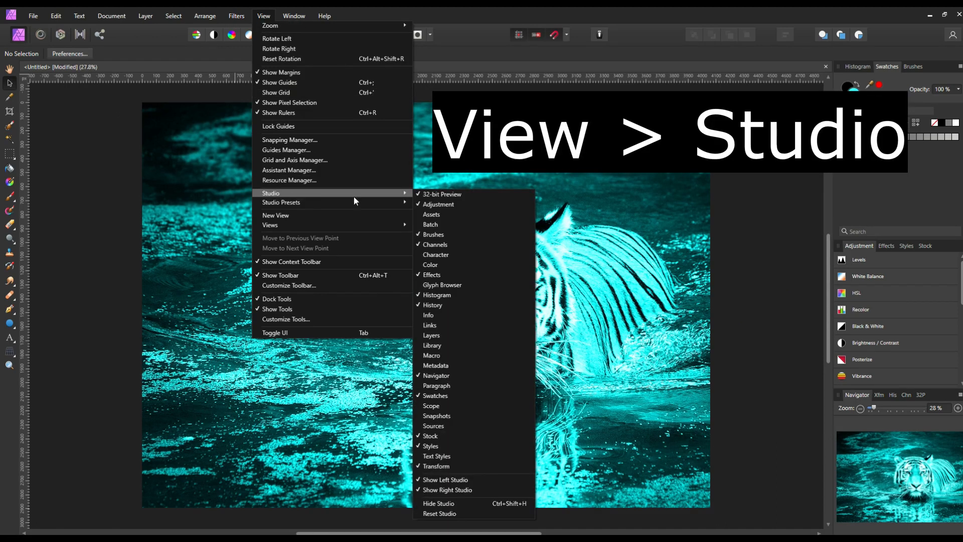
{"action": "mouse_move", "coordinate": [448, 483]}
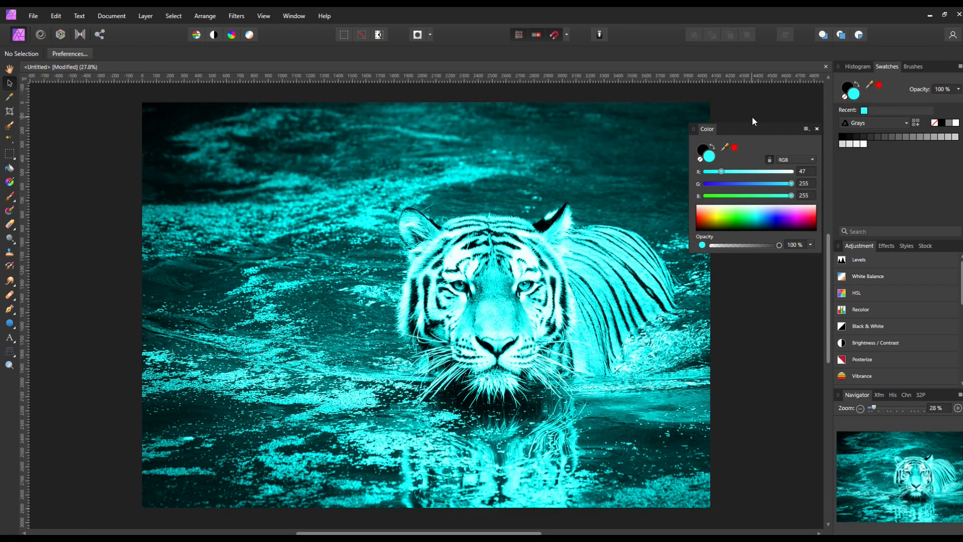
{"action": "left_click_drag", "start_coordinate": [707, 129], "coordinate": [675, 113]}
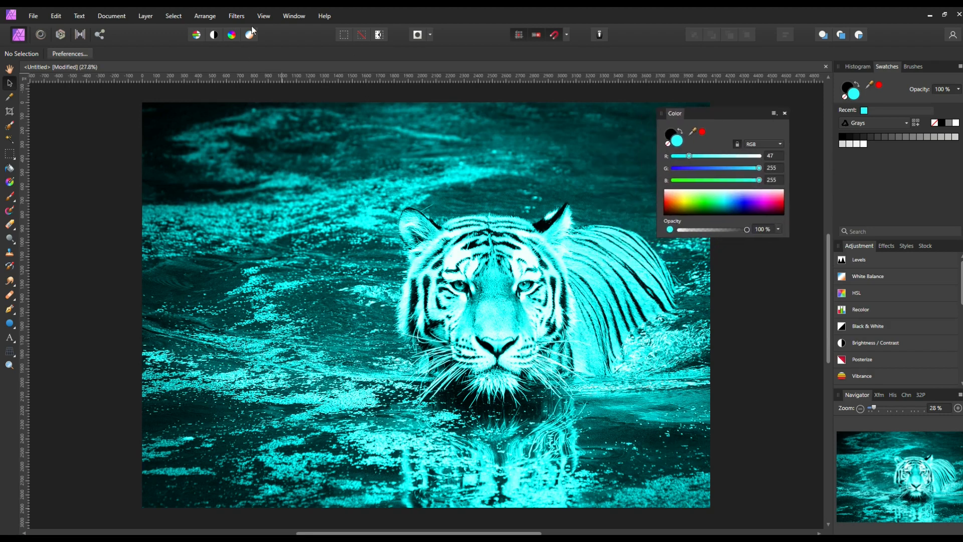
{"action": "left_click", "coordinate": [262, 15]}
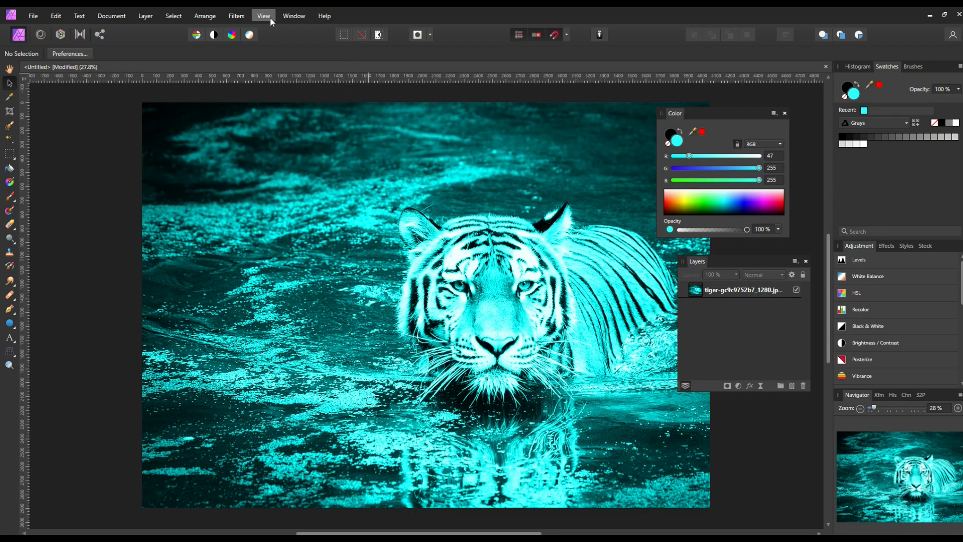
- Turn on the Metadata panel from View > Studio to show the photo's EXIF details
{"action": "left_click", "coordinate": [264, 15]}
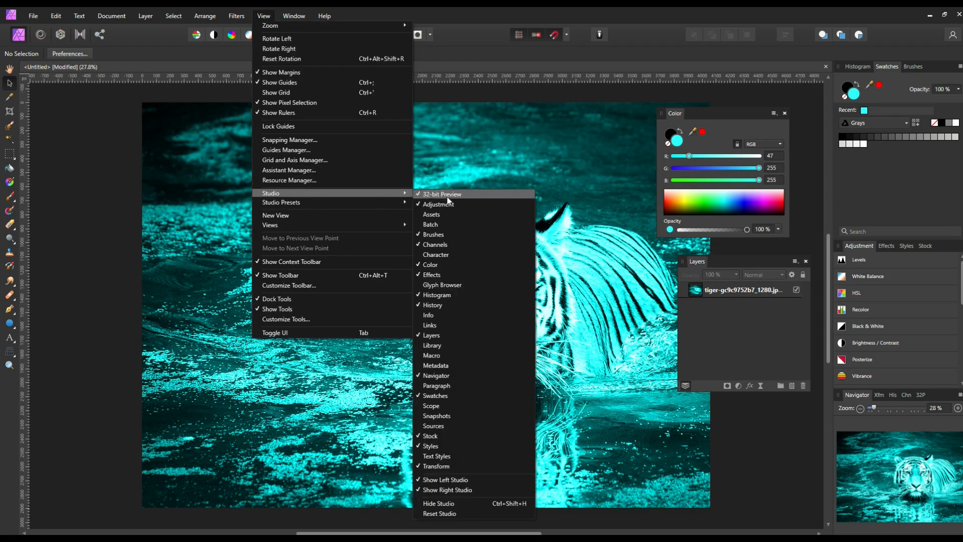
{"action": "mouse_move", "coordinate": [437, 365]}
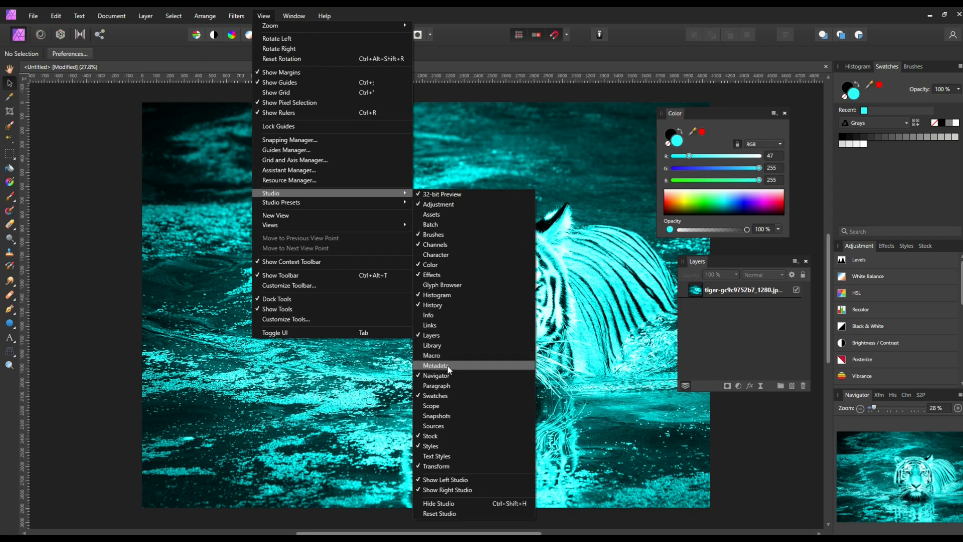
{"action": "mouse_move", "coordinate": [456, 419]}
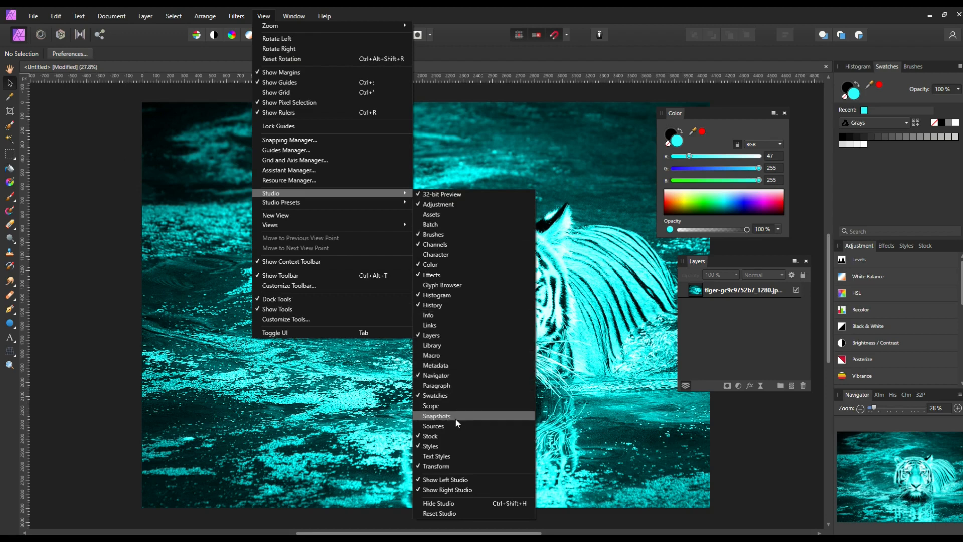
{"action": "mouse_move", "coordinate": [436, 375]}
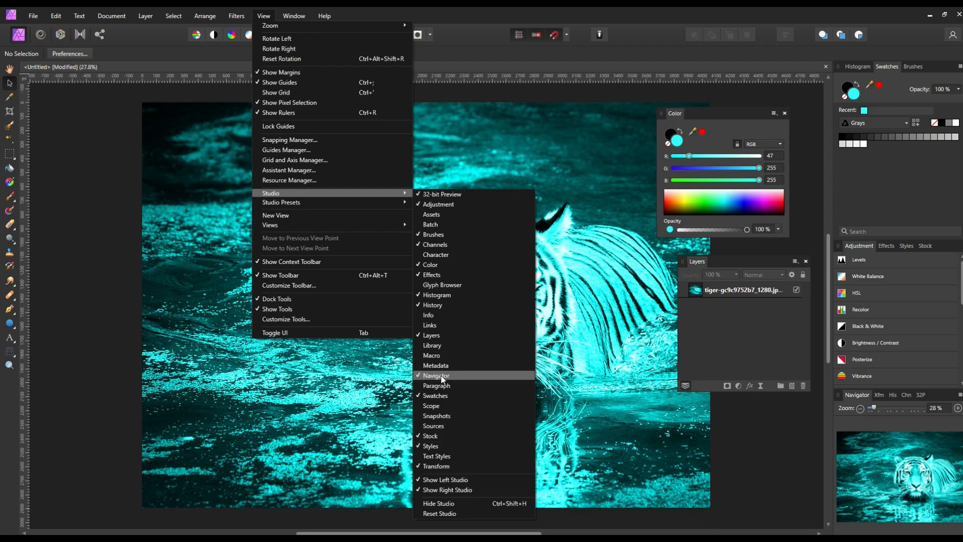
{"action": "mouse_move", "coordinate": [435, 365]}
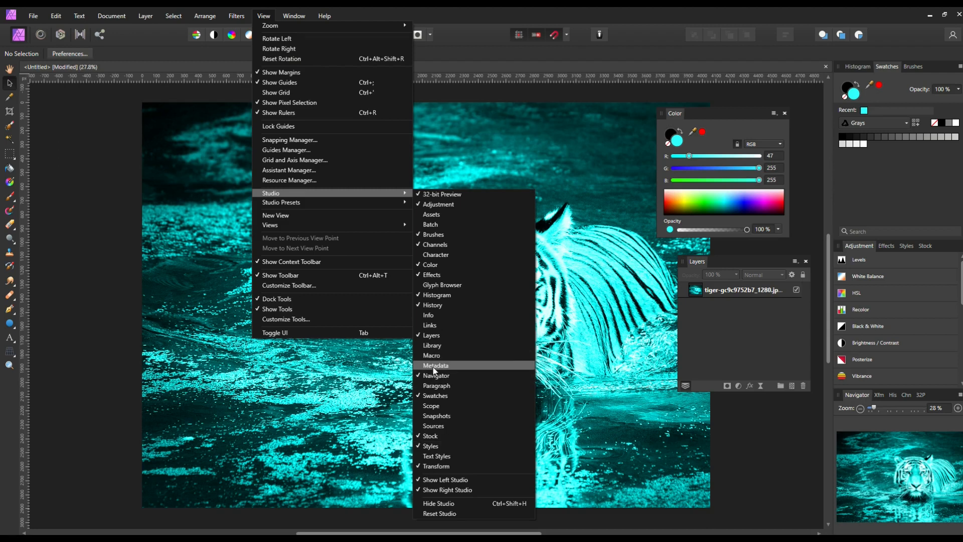
{"action": "left_click", "coordinate": [436, 365]}
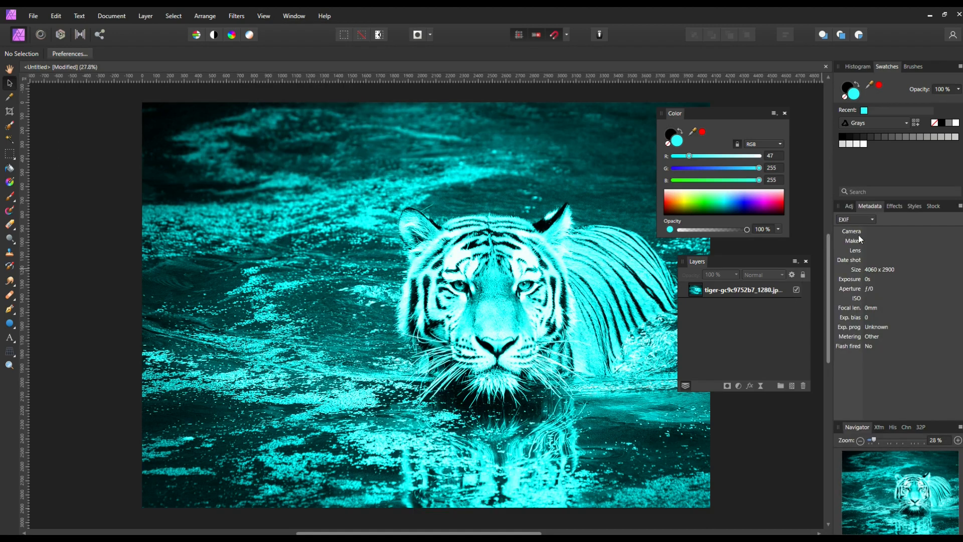
{"action": "mouse_move", "coordinate": [561, 304]}
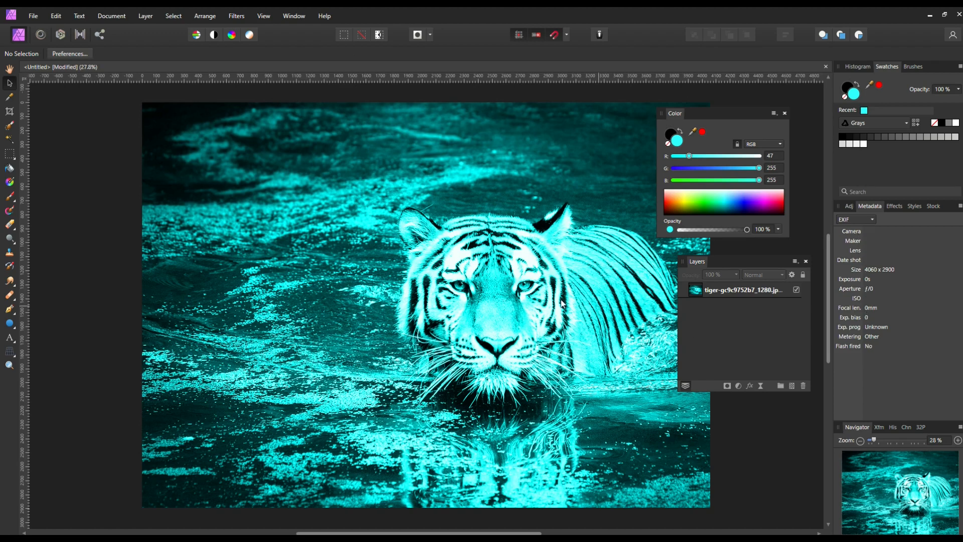
- Glance at the Effects tab, return to Metadata, and reopen the View menu
{"action": "left_click", "coordinate": [914, 206]}
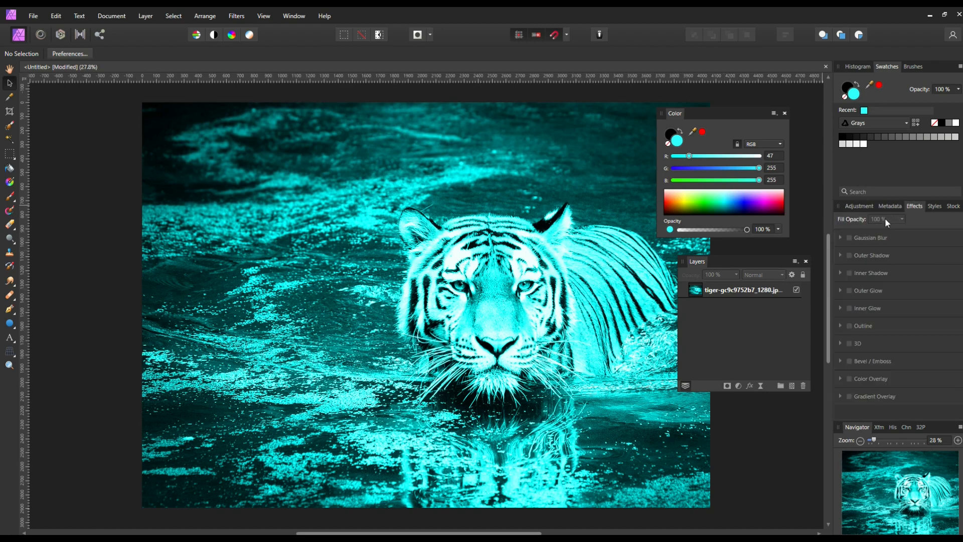
{"action": "left_click", "coordinate": [890, 206]}
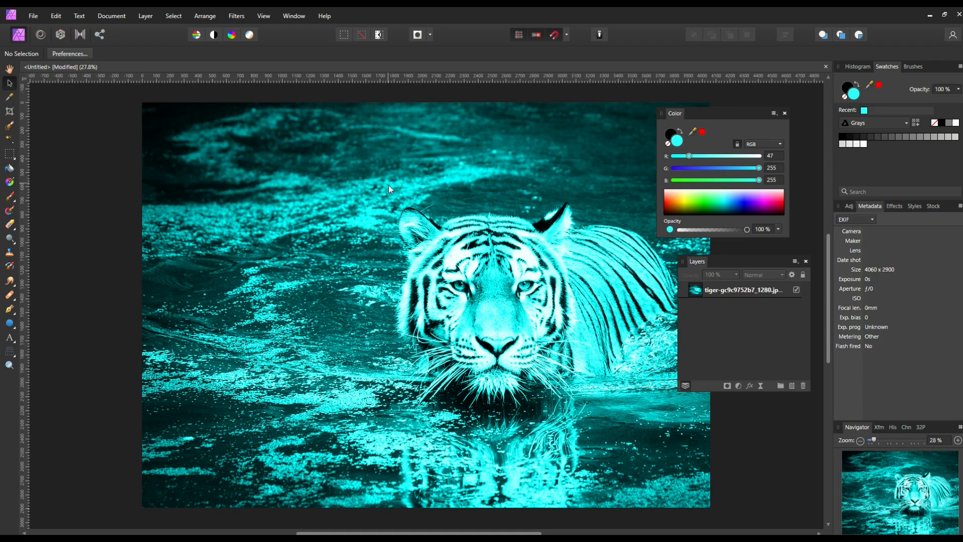
{"action": "mouse_move", "coordinate": [38, 30]}
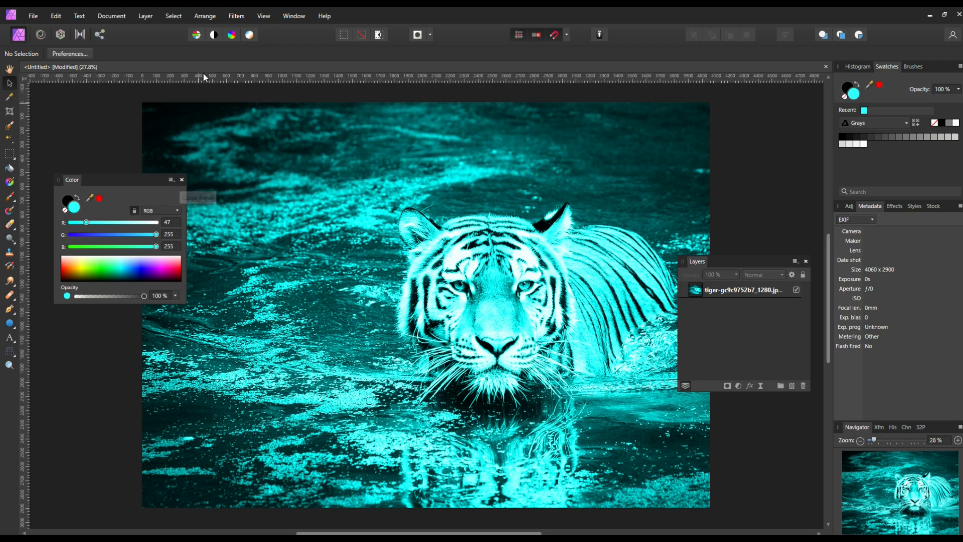
{"action": "left_click", "coordinate": [264, 15]}
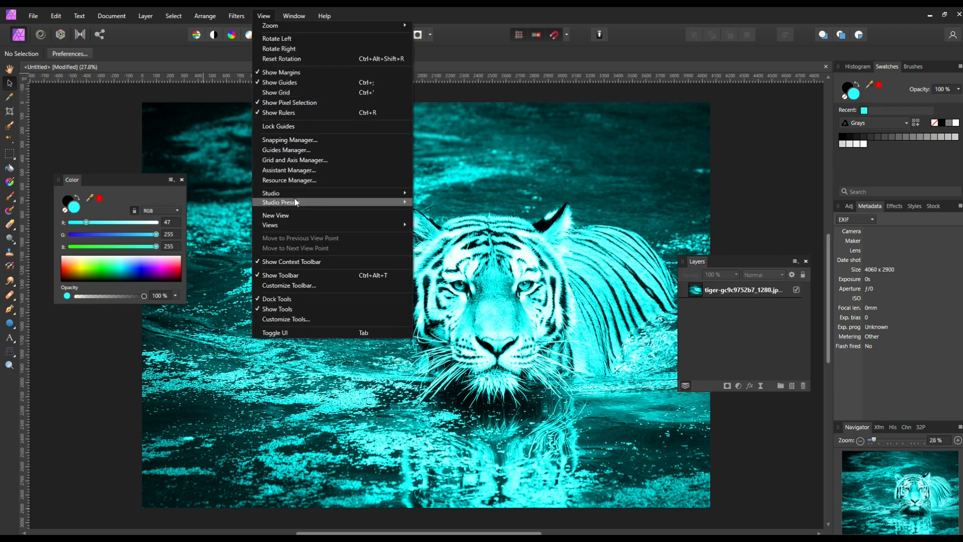